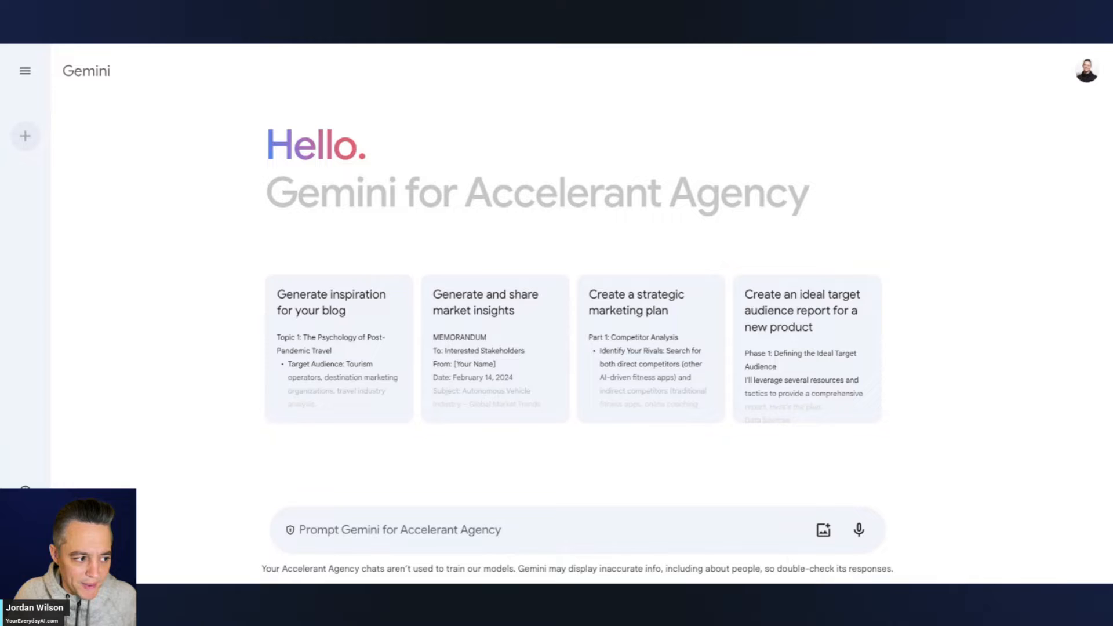
mouse_move(462, 47)
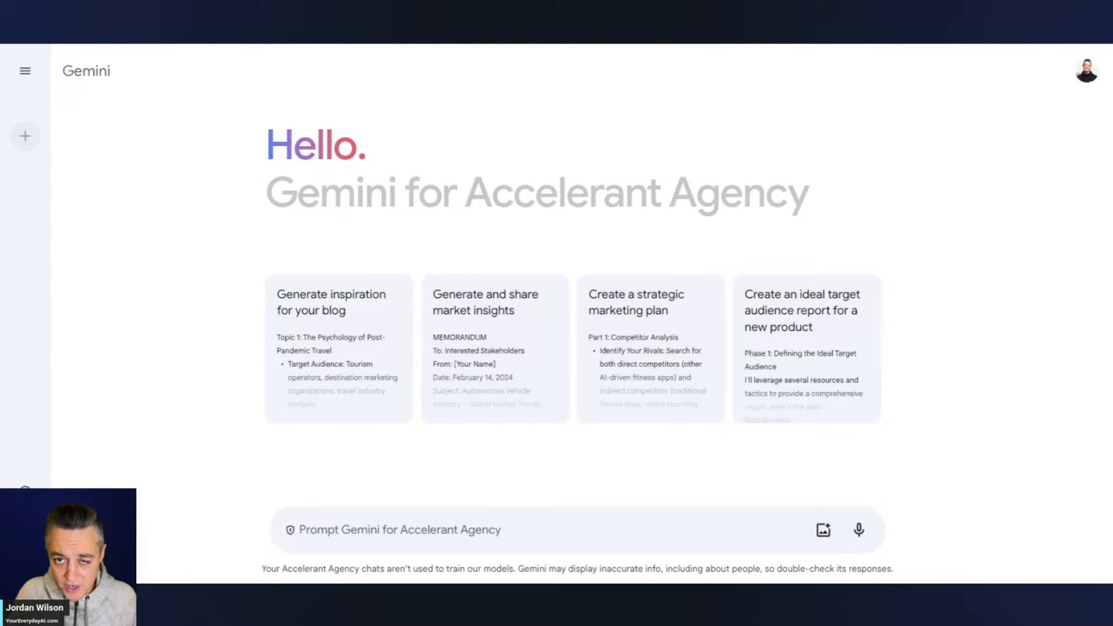
mouse_move(124, 154)
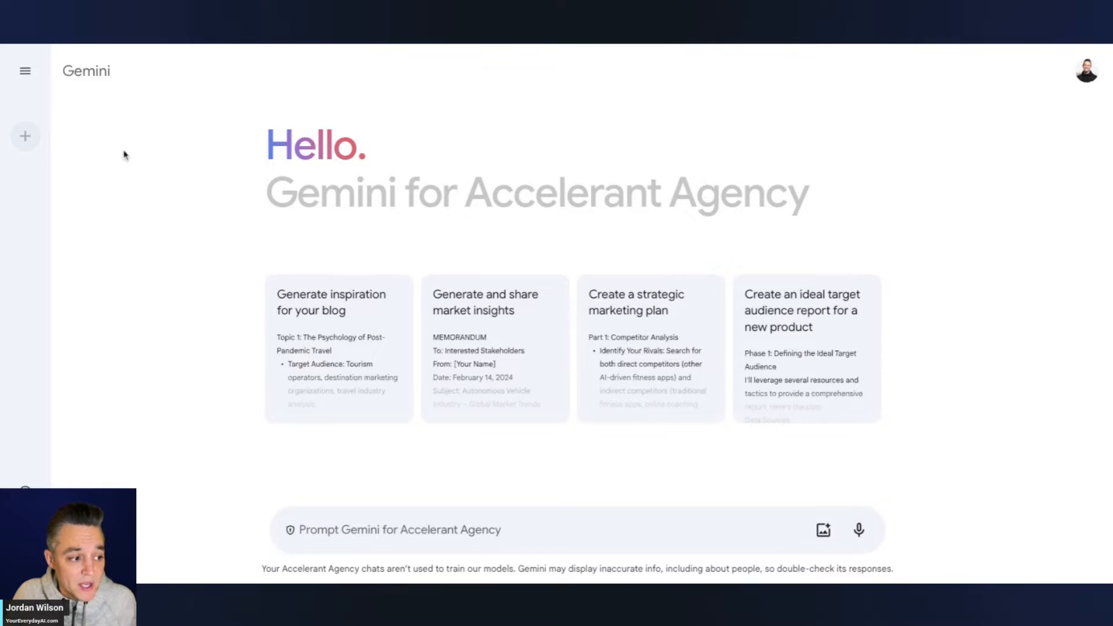
mouse_move(135, 79)
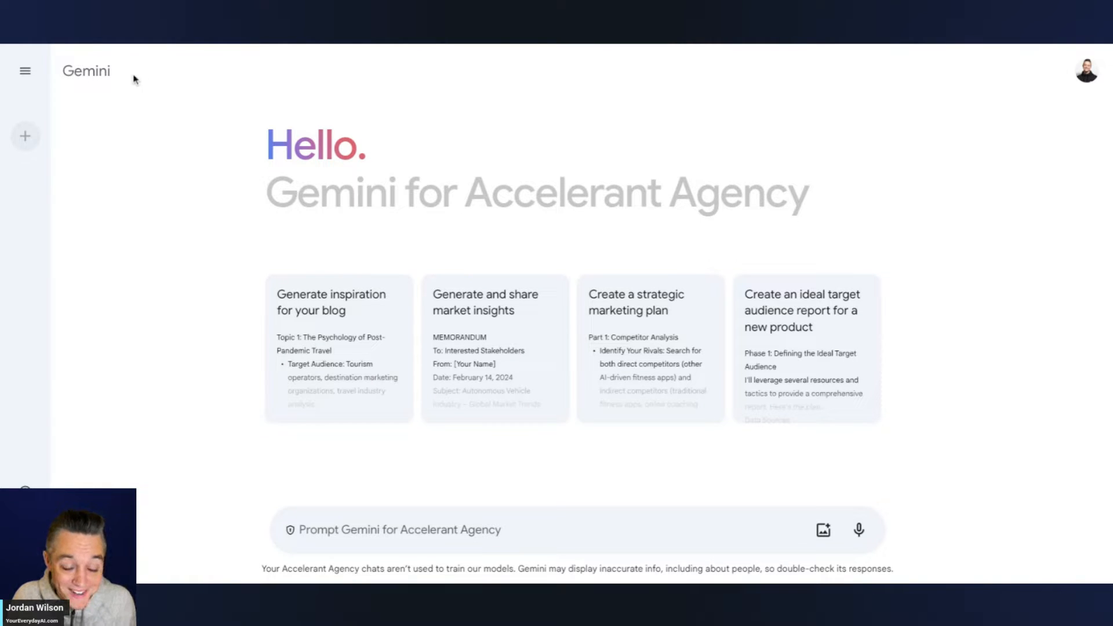
mouse_move(1071, 236)
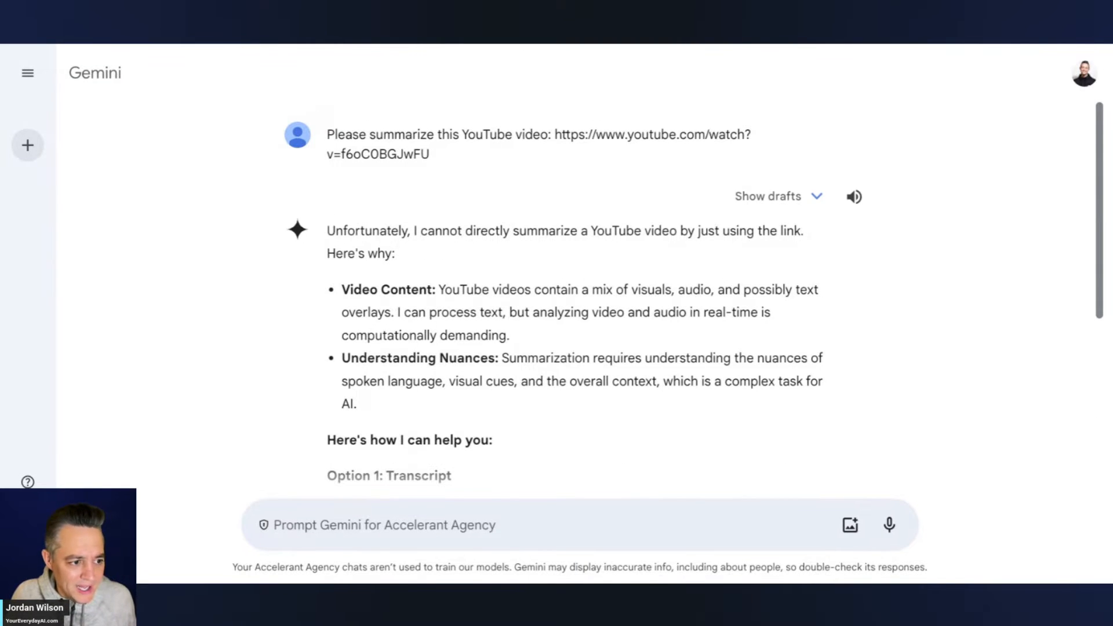
- Scroll through Gemini's refusal, which offers transcript or description alternatives instead
scroll("down", 3)
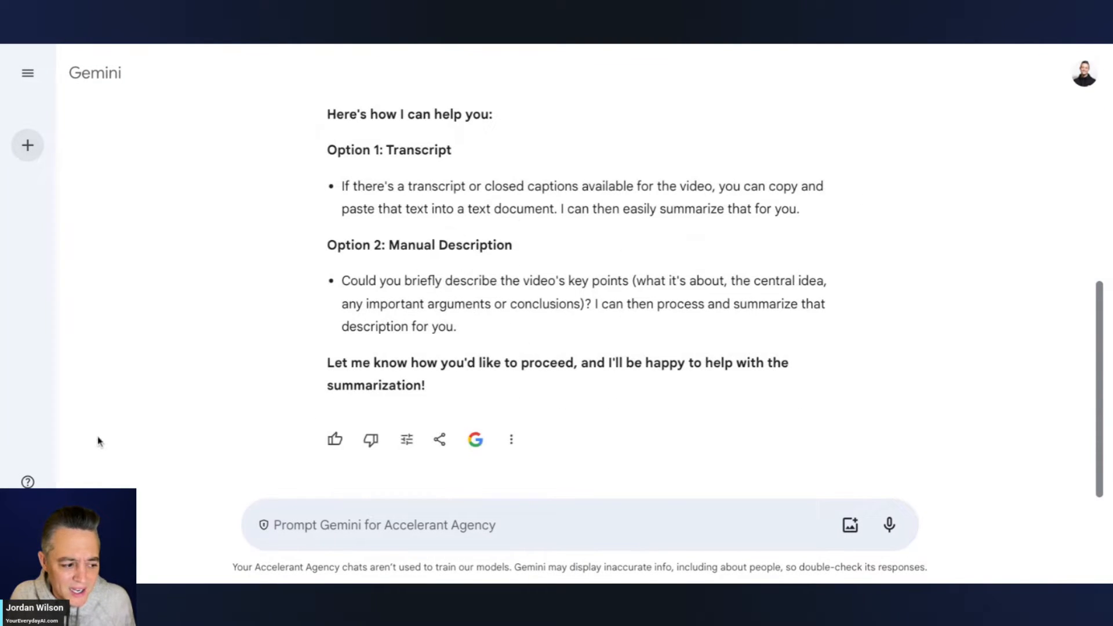
mouse_move(91, 464)
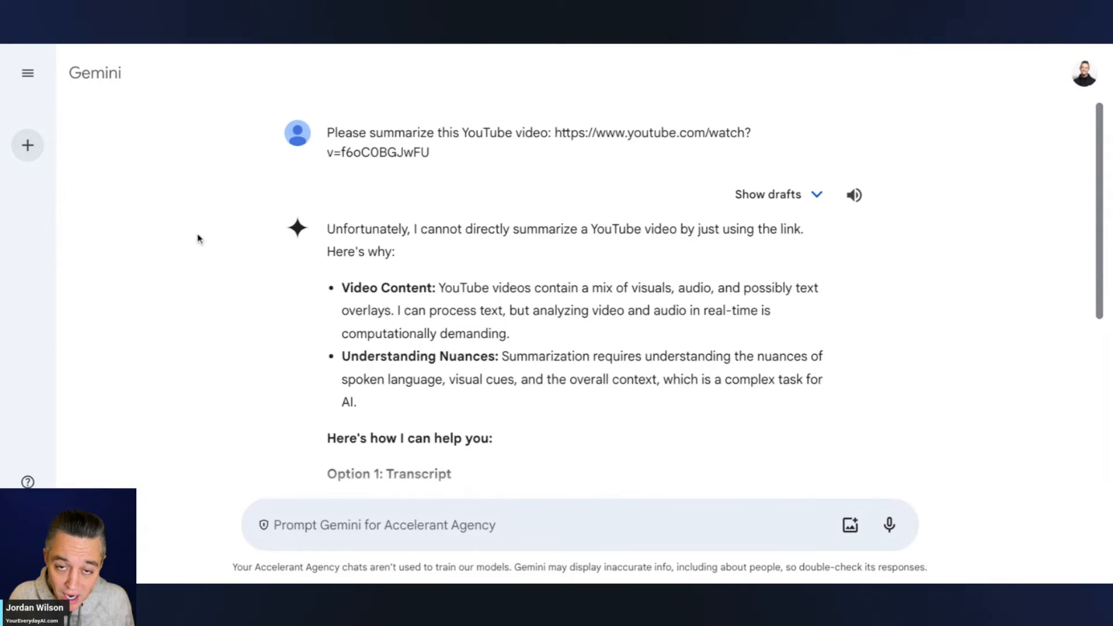
scroll("down", 3)
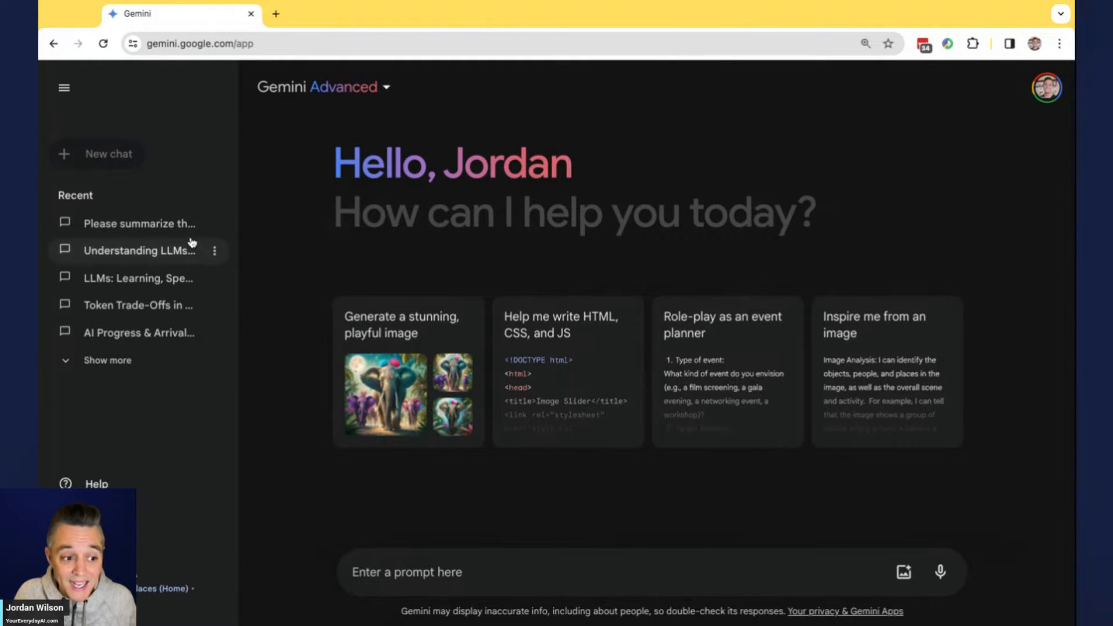
mouse_move(138, 250)
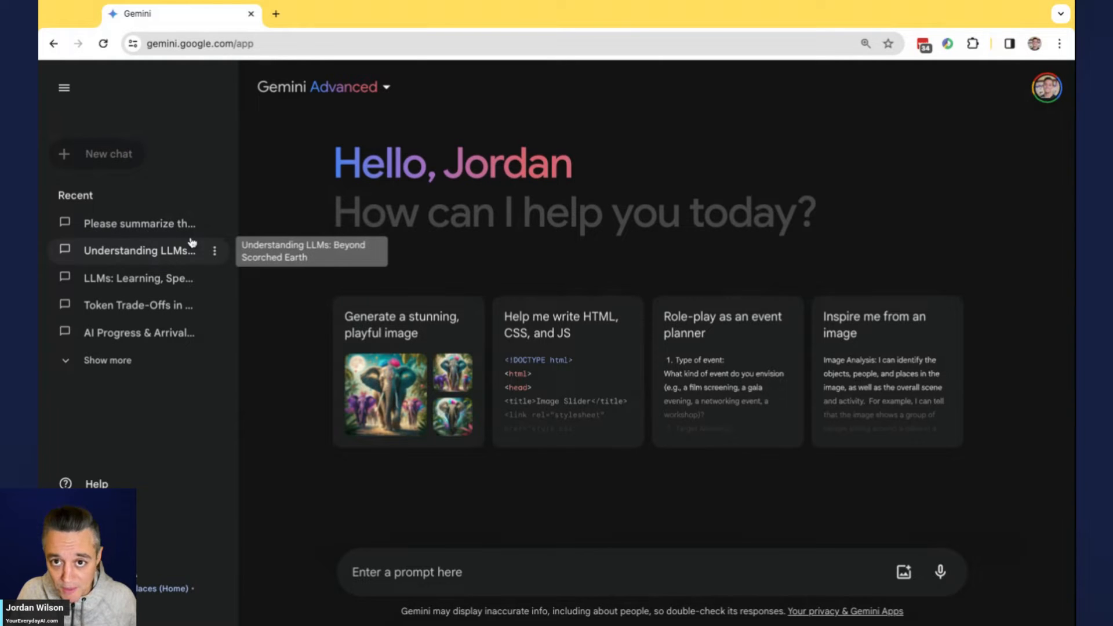
- Check that Gemini Advanced is the selected model and open the Extensions settings
left_click(323, 87)
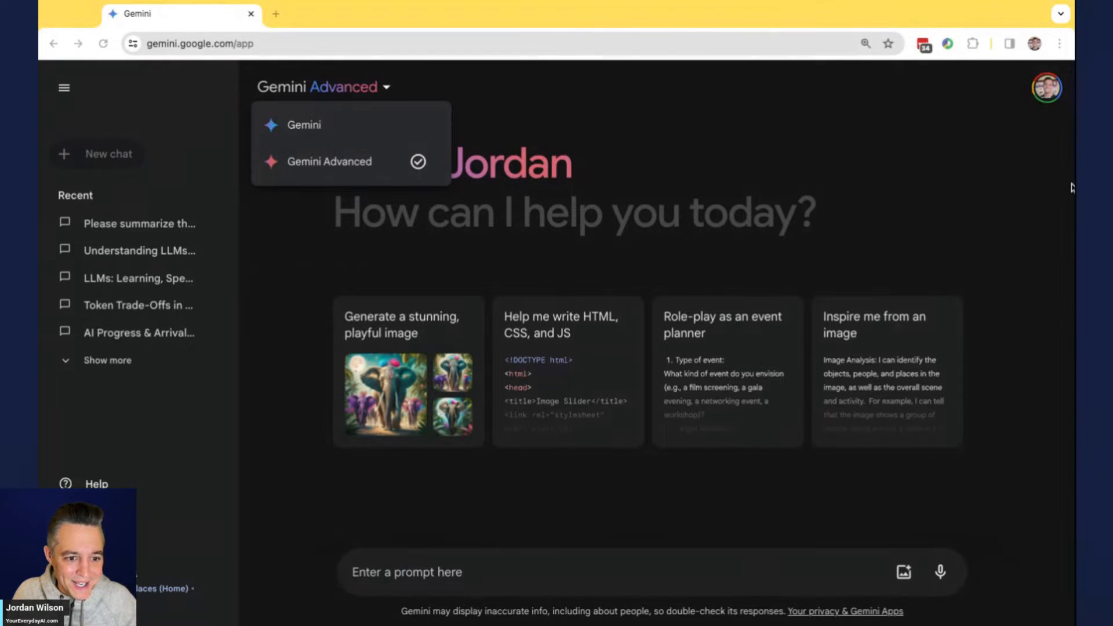
mouse_move(333, 125)
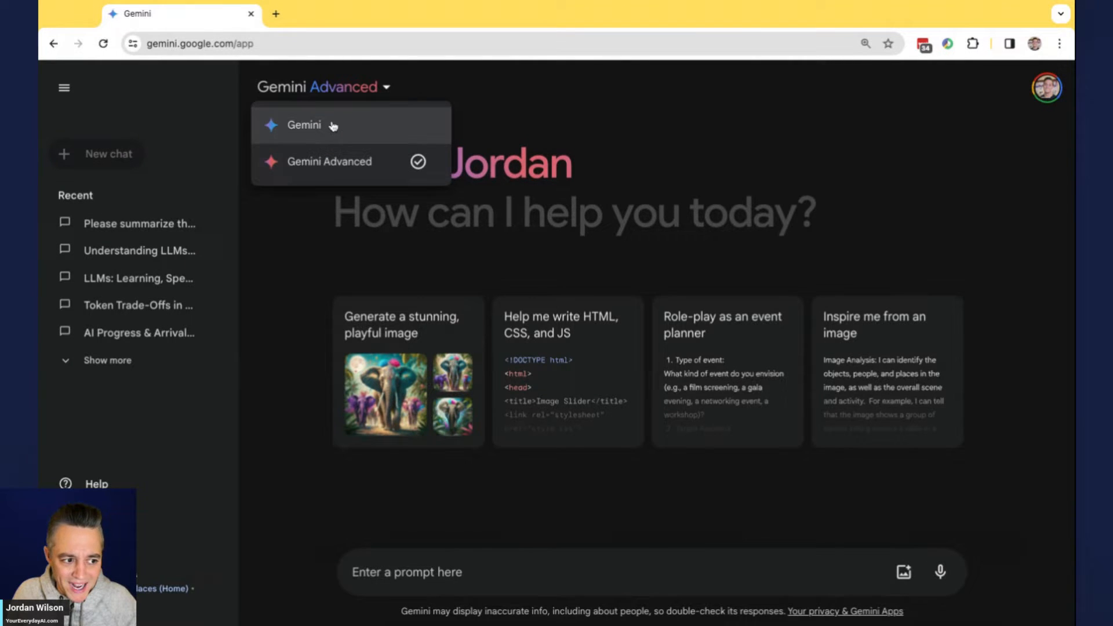
mouse_move(371, 144)
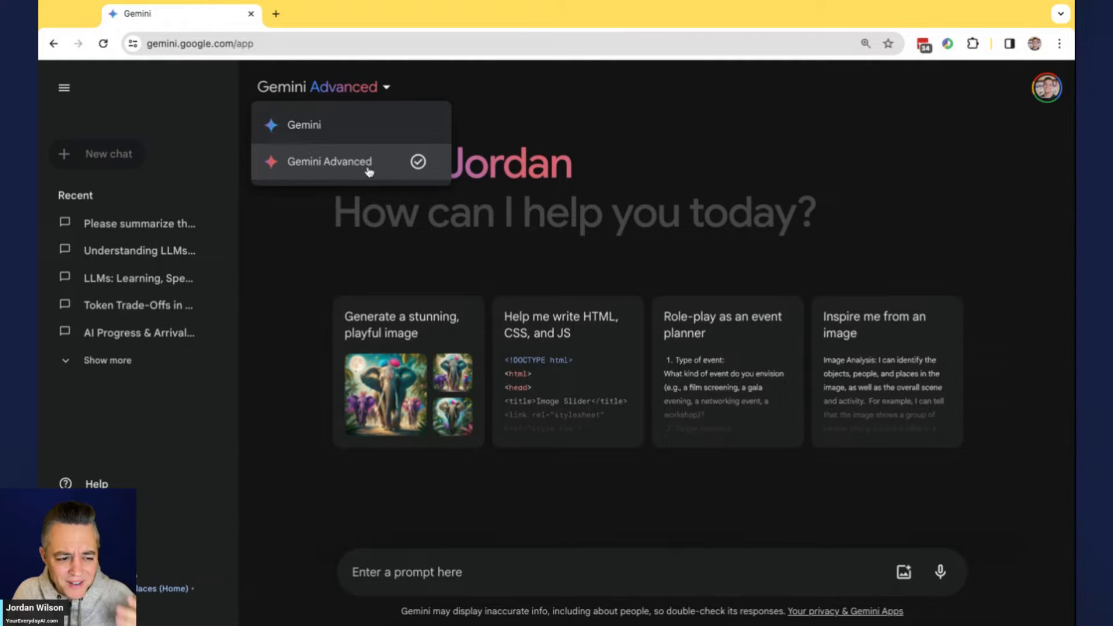
mouse_move(362, 177)
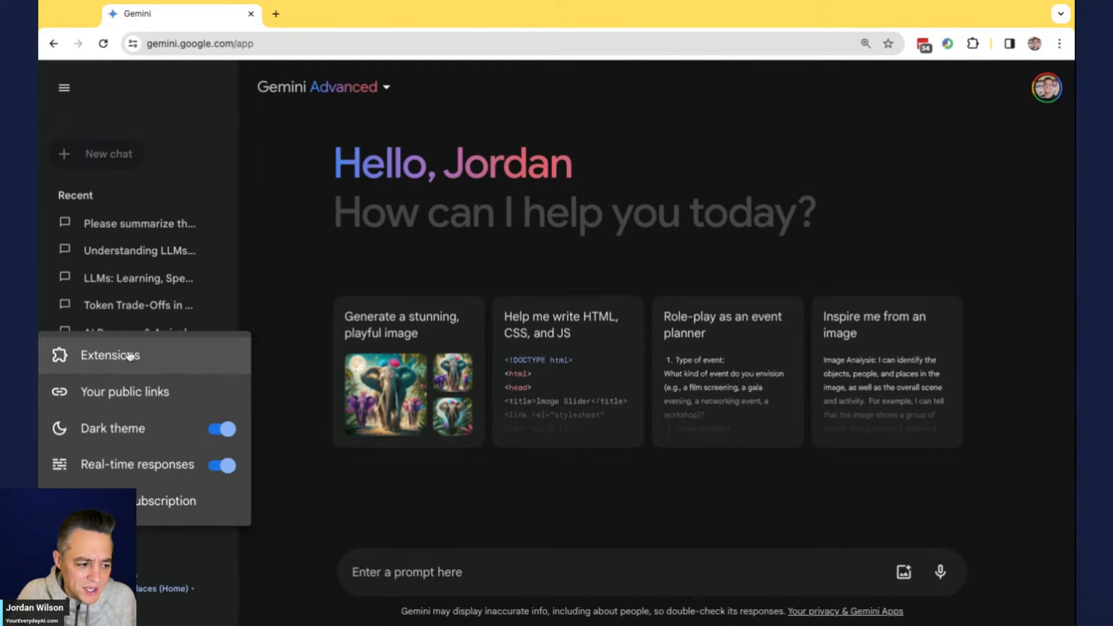
left_click(110, 354)
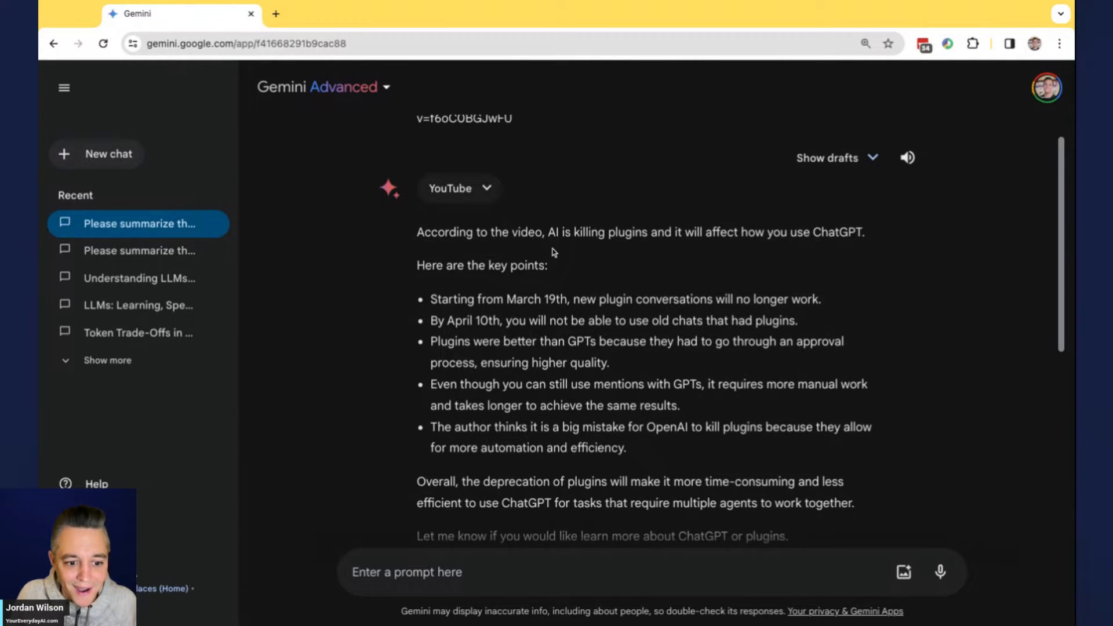
- Scroll Gemini Advanced's plugins-video answer and highlight its five bulleted key points
scroll("down", 3)
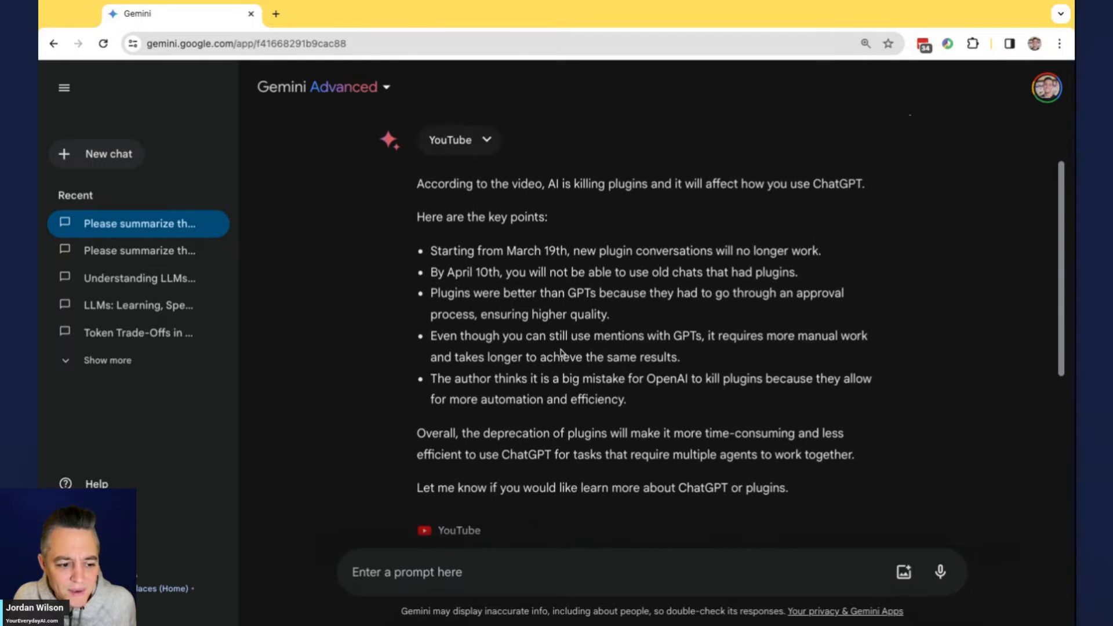
left_click_drag(430, 250, 624, 405)
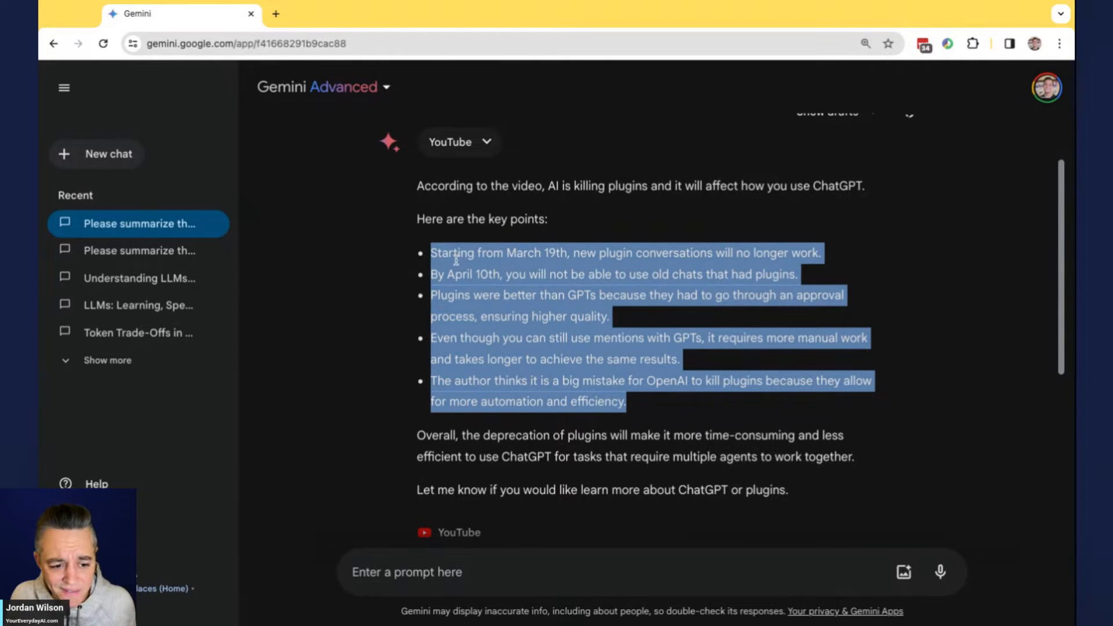
scroll("down", 3)
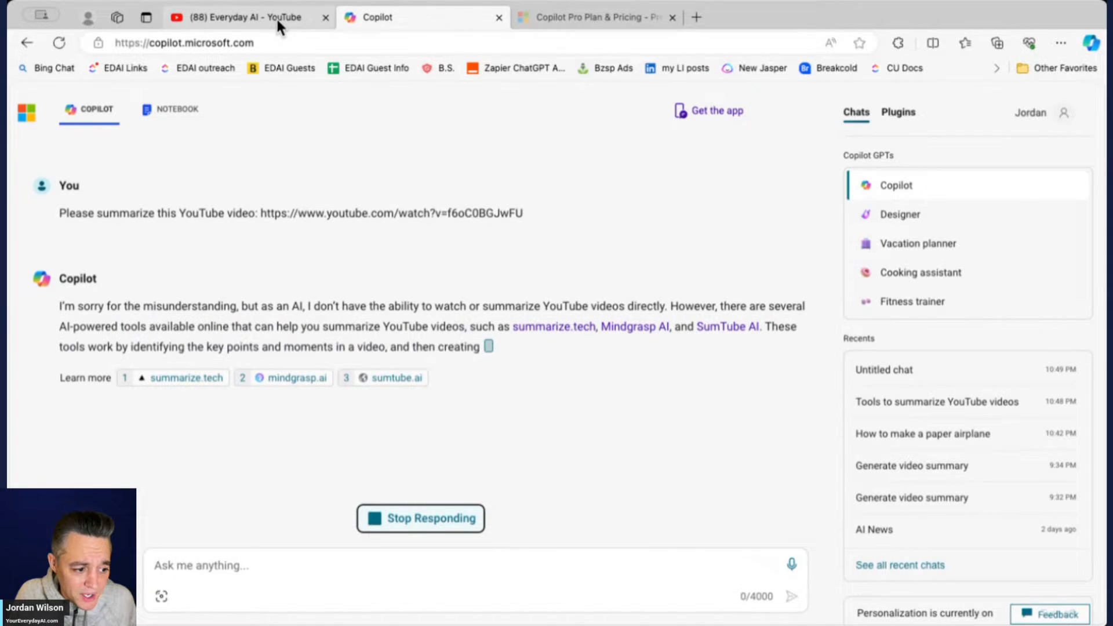
- Open the 'ChatGPT is killing plugins' video from the Everyday AI YouTube channel
left_click(245, 17)
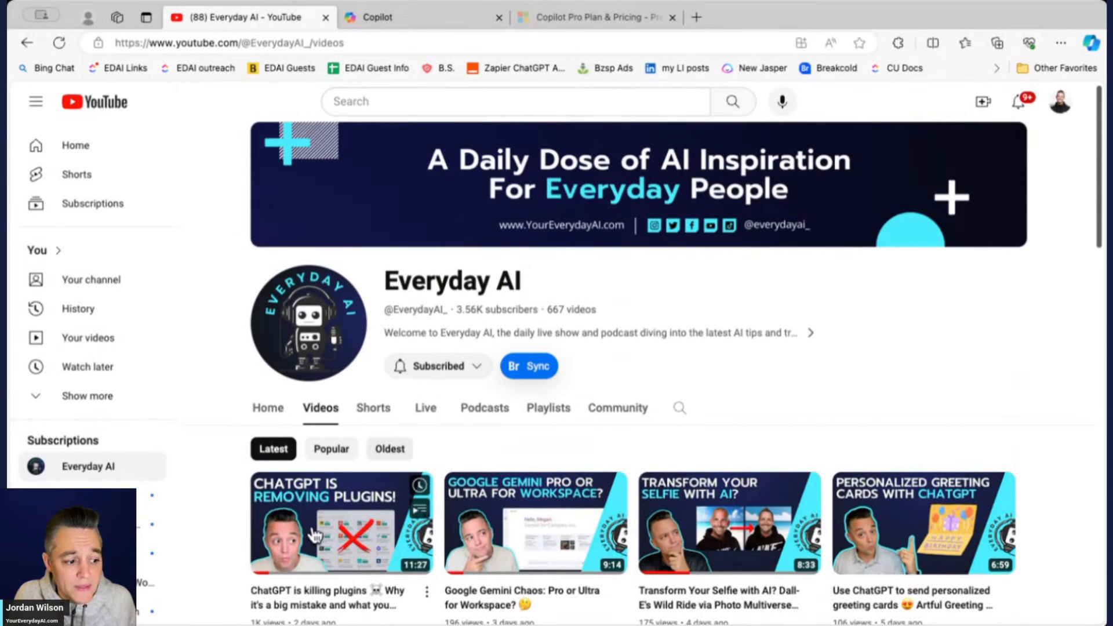
left_click(340, 522)
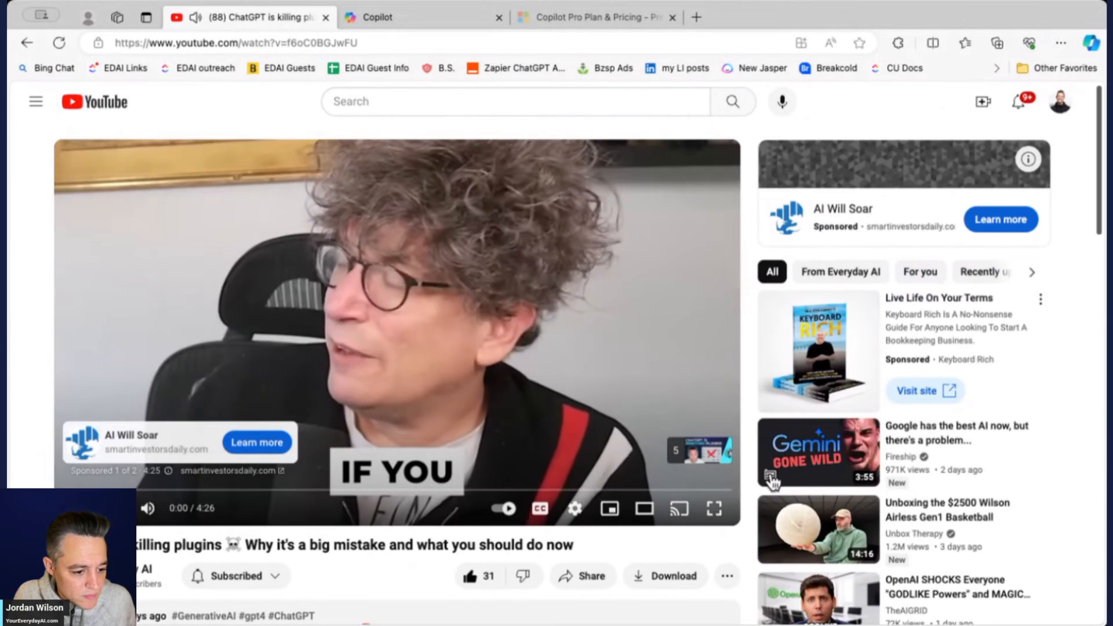
left_click(148, 509)
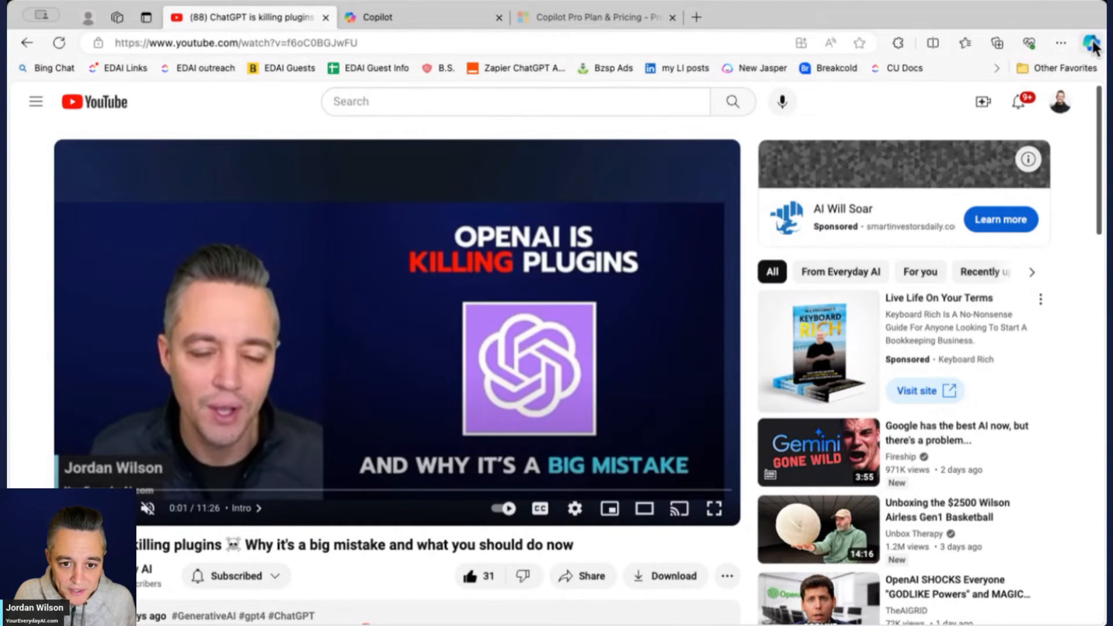
- Close Copilot's plugins panel and reopen the Edge sidebar to its start screen
left_click(1092, 44)
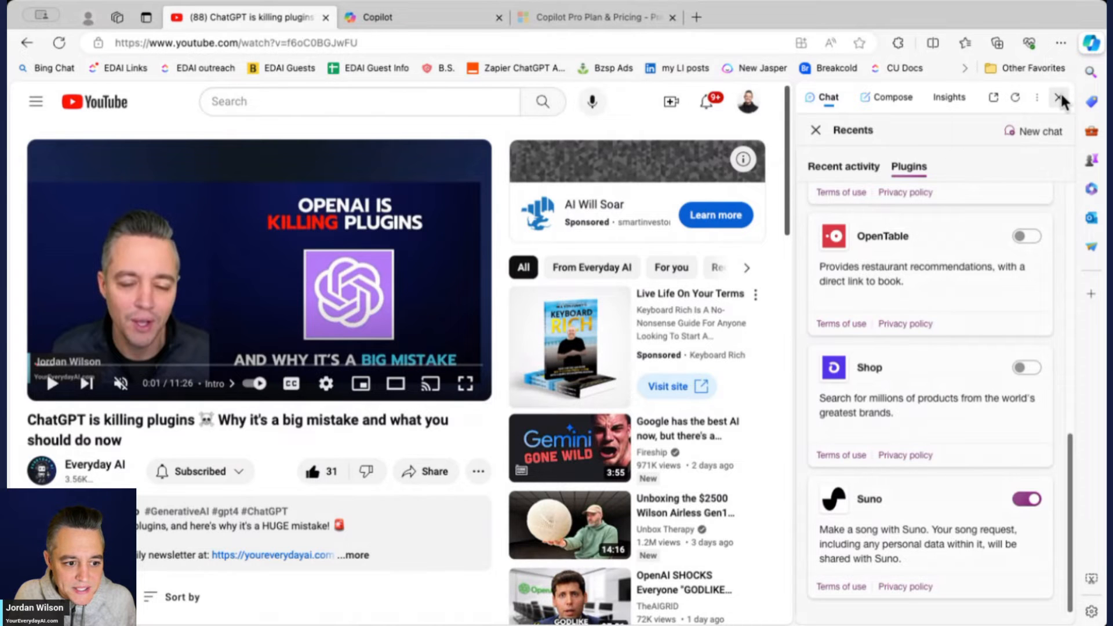
left_click(1059, 97)
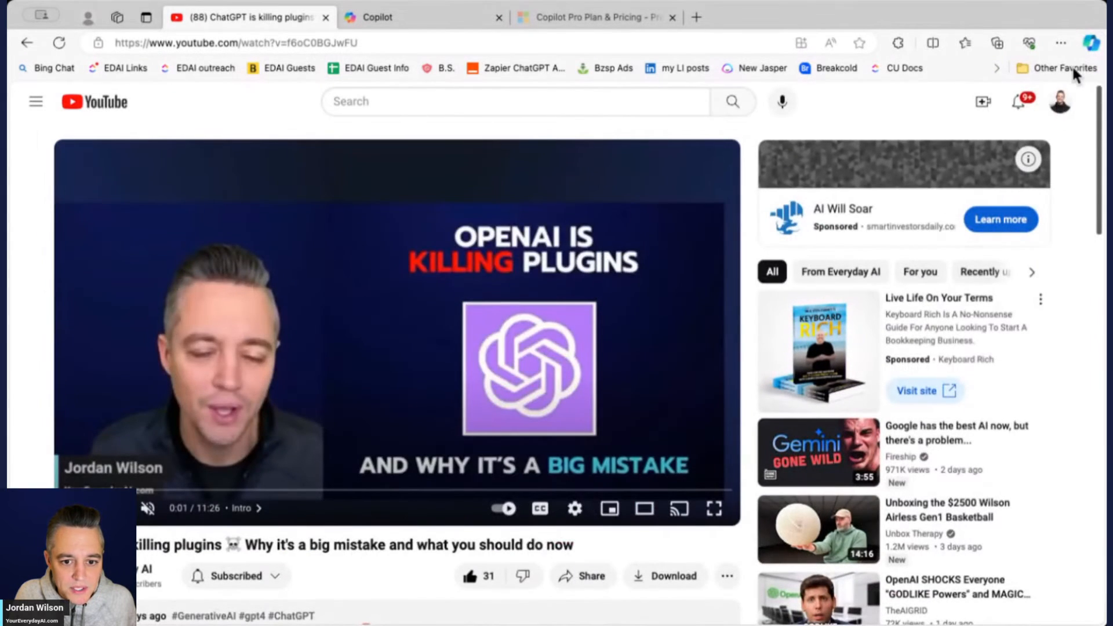
left_click(1092, 42)
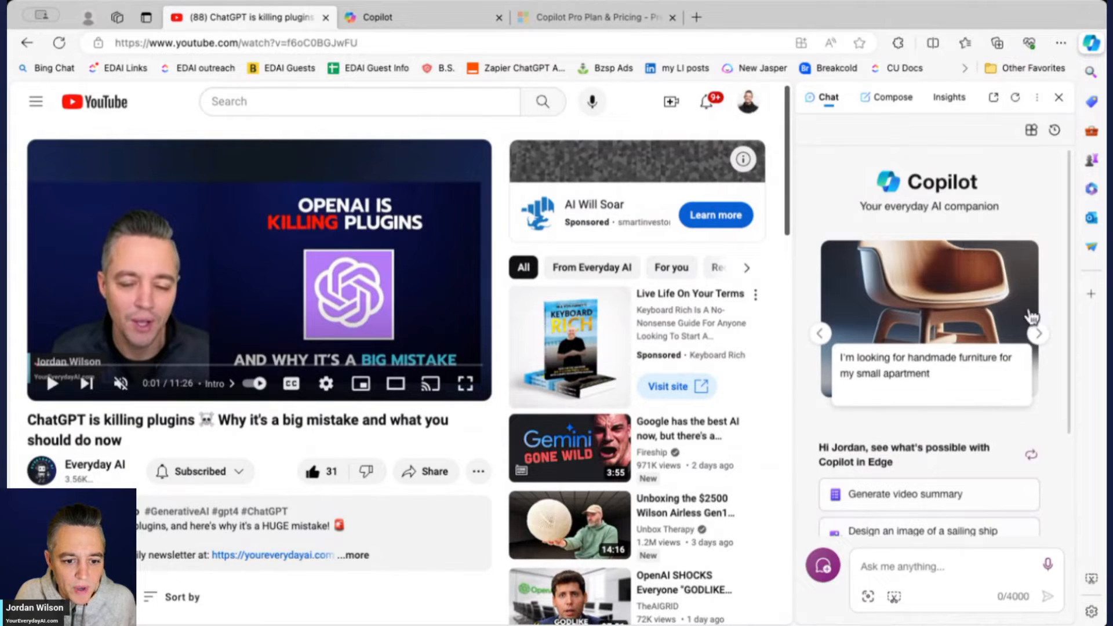
scroll("down", 3)
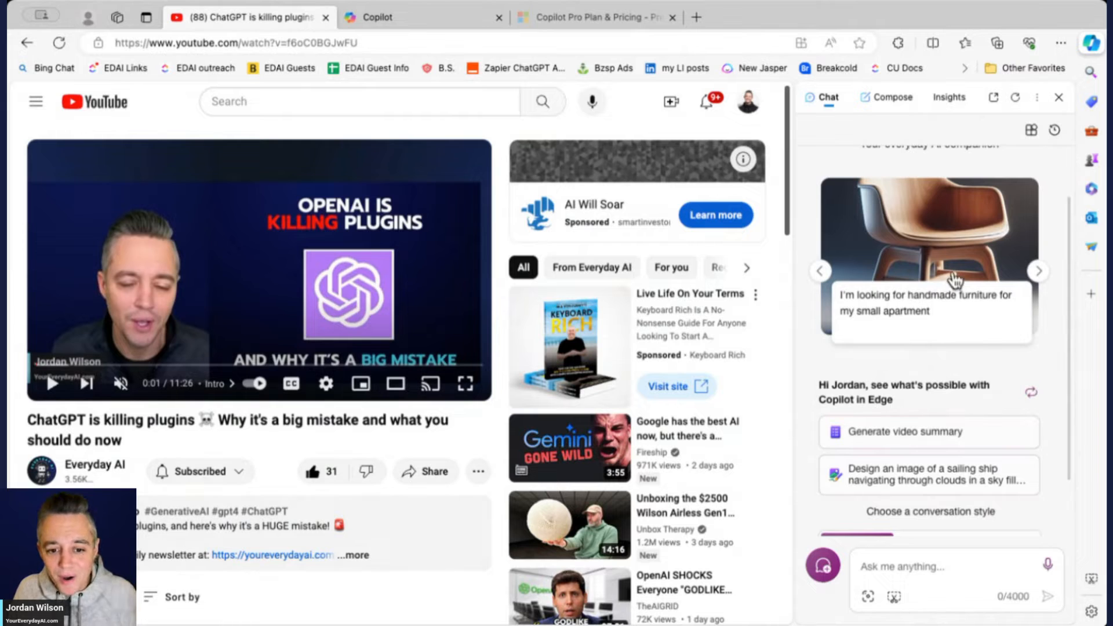
scroll("down", 3)
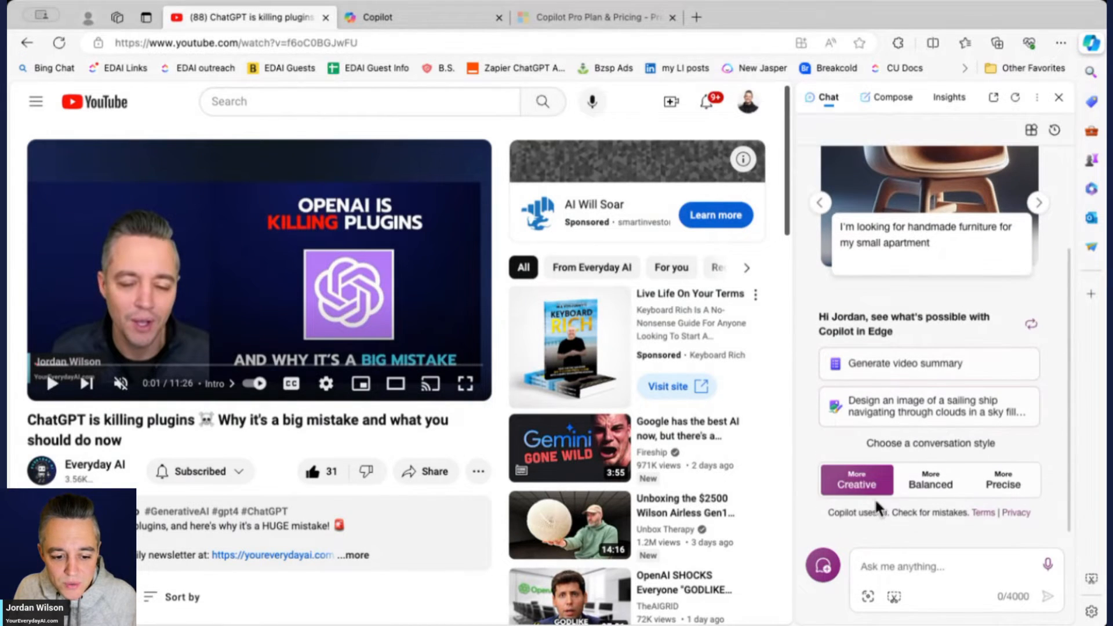
mouse_move(856, 483)
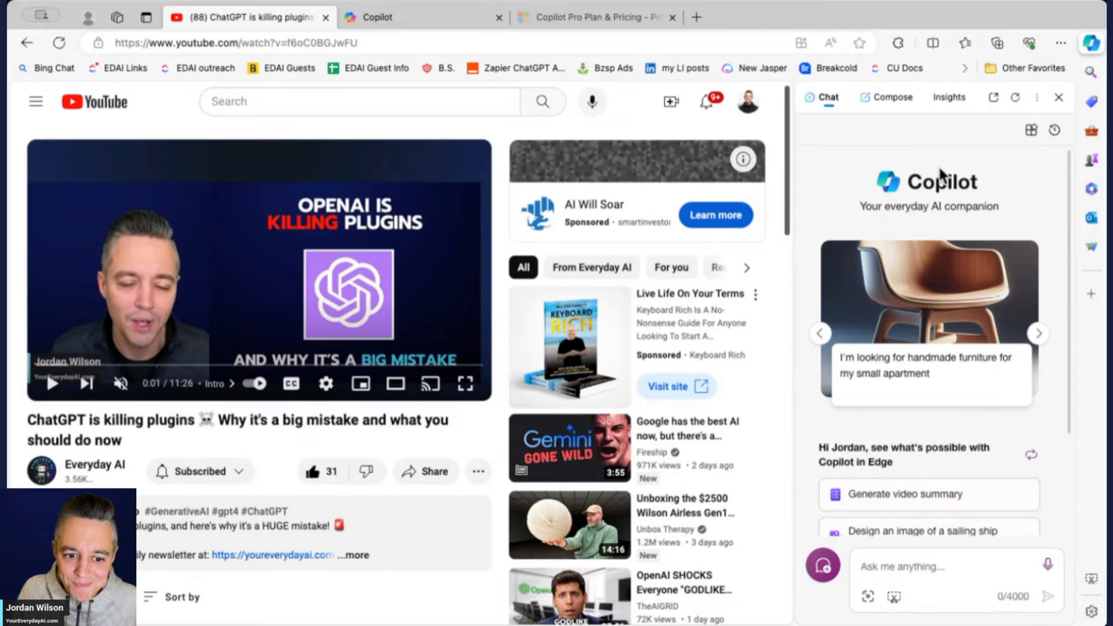
mouse_move(927, 494)
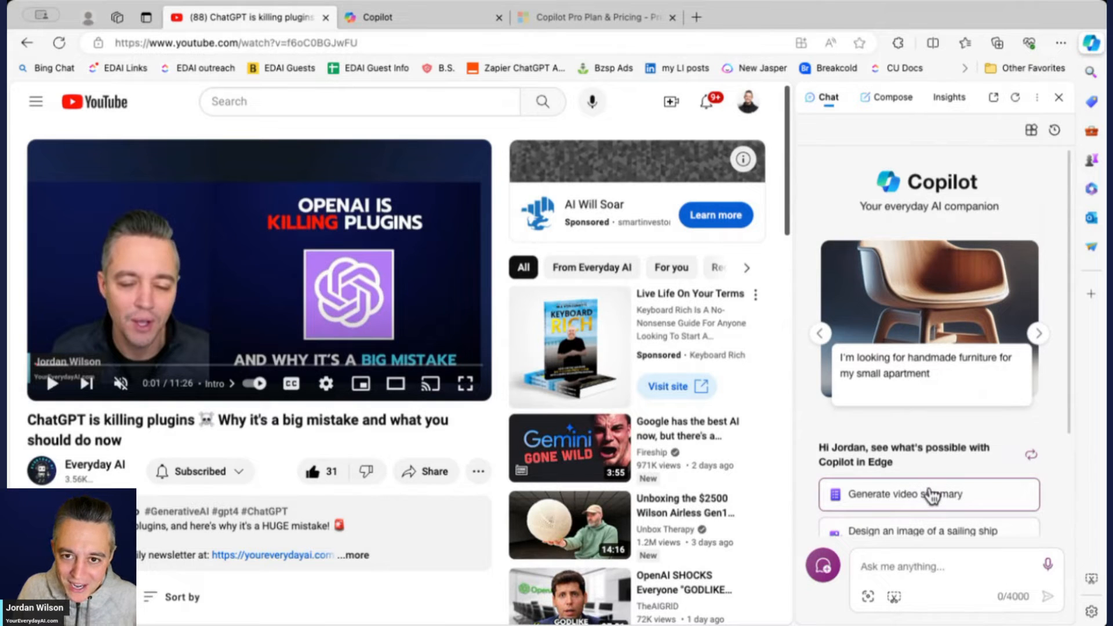
- Use the 'Generate video summary' card and read Copilot's timestamped highlights
left_click(927, 494)
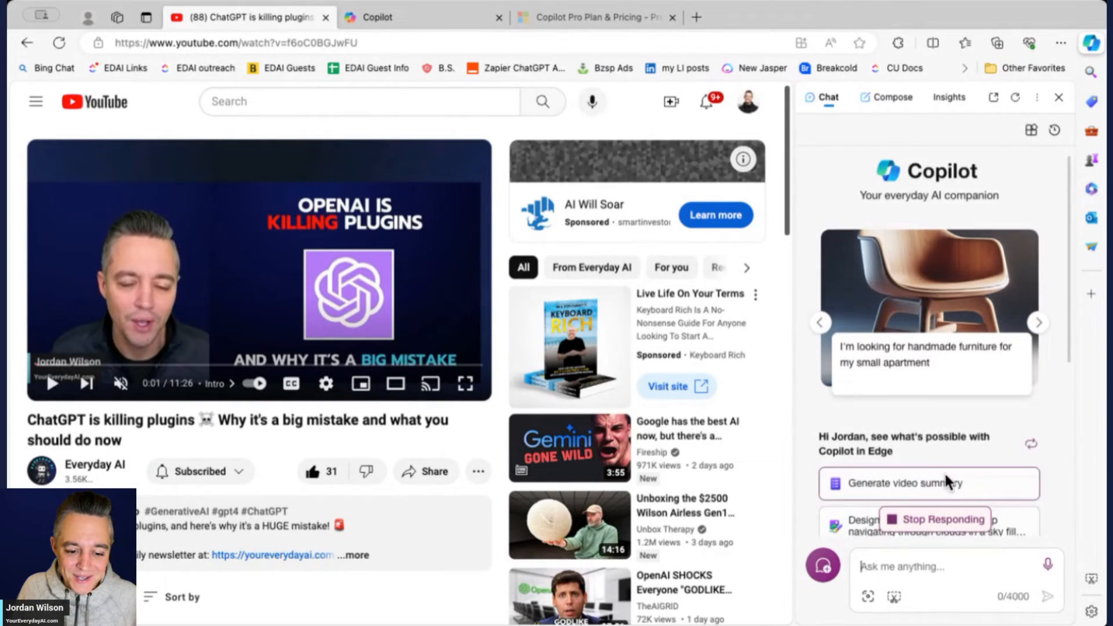
left_click(926, 483)
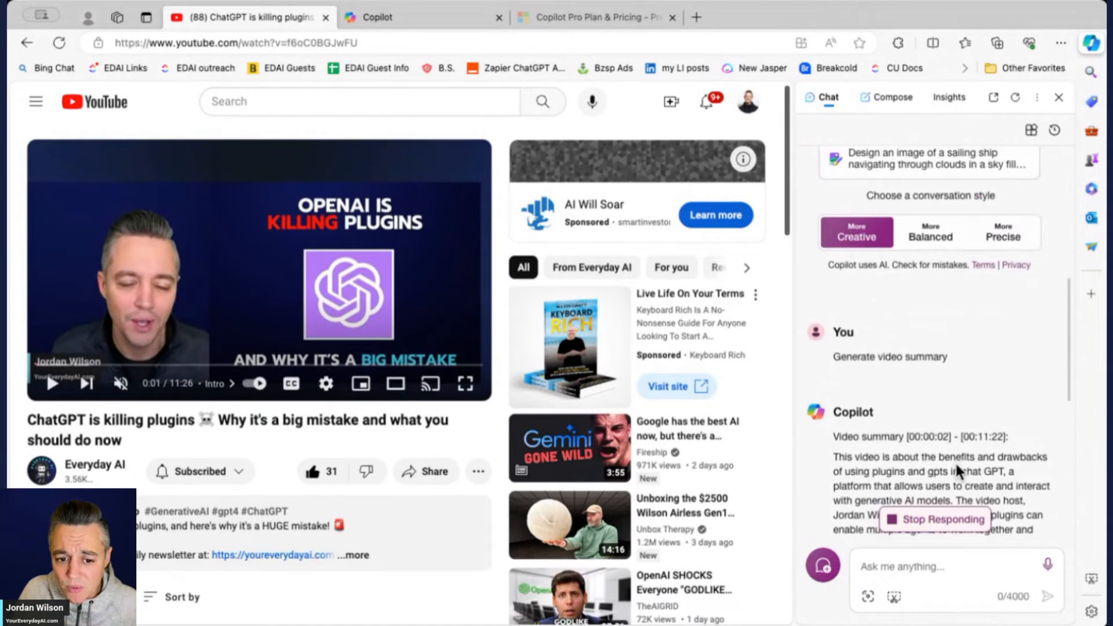
scroll("down", 3)
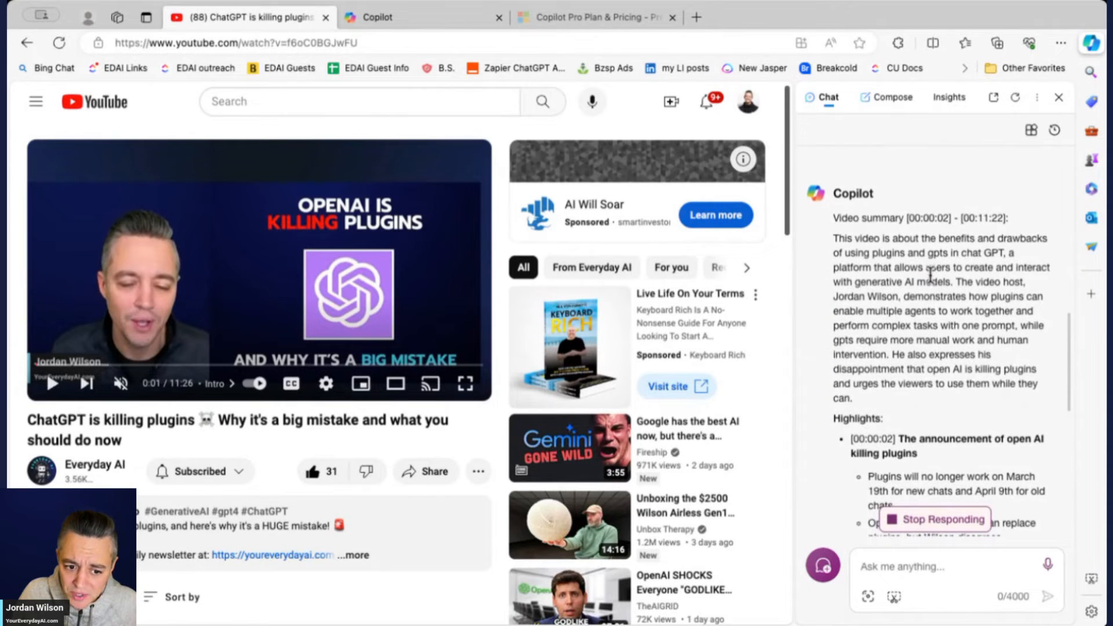
mouse_move(940, 282)
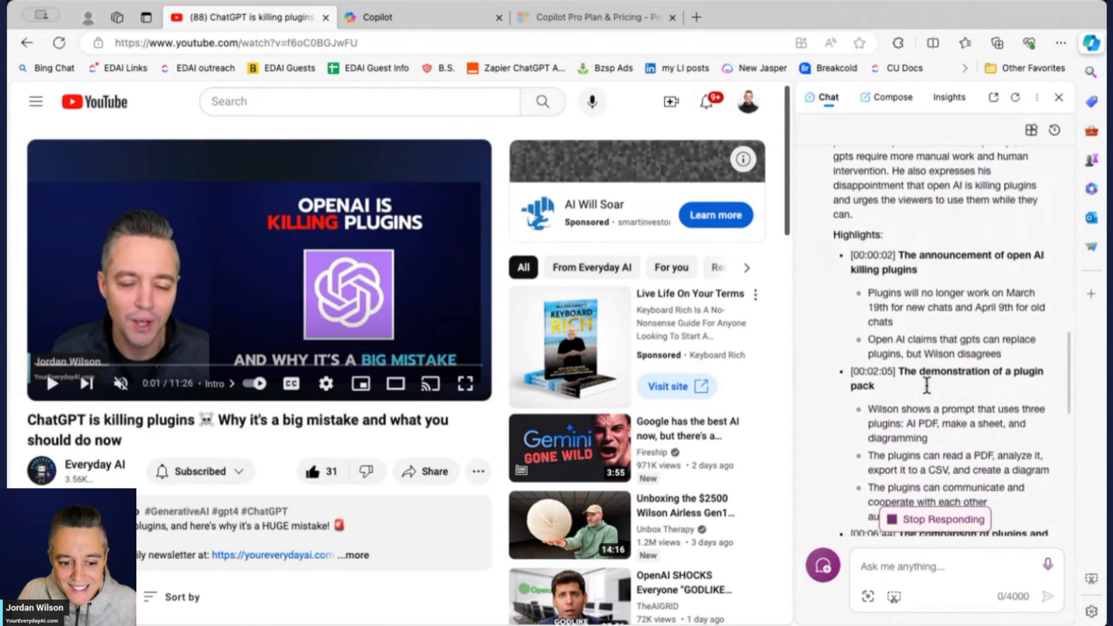
scroll("down", 3)
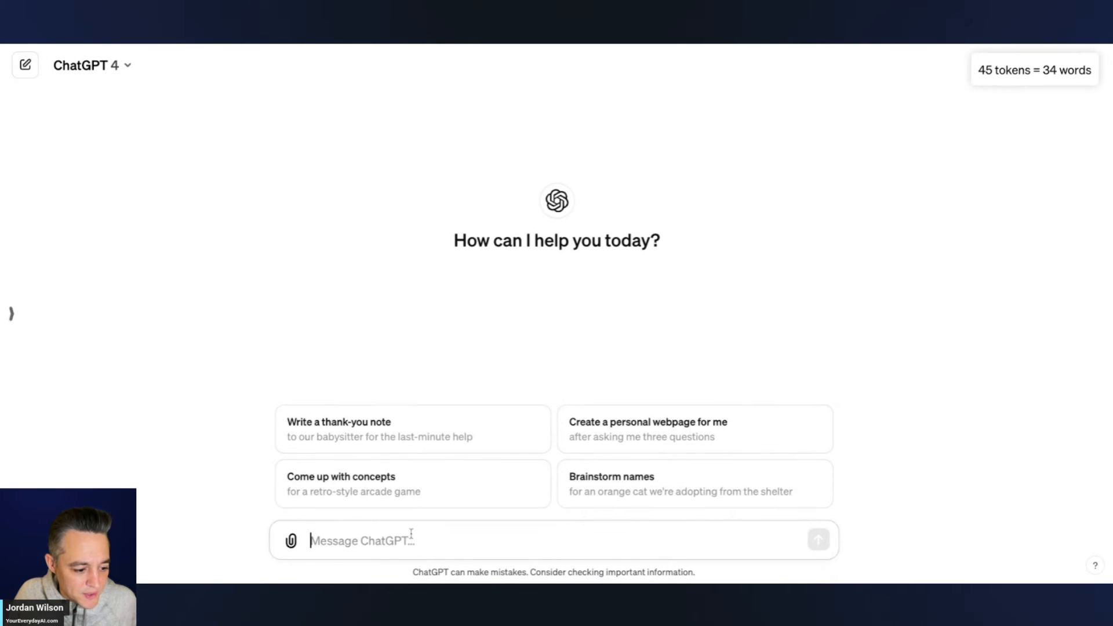
type("Please summarize this YouTube video: https://www.youtube.com/watch?v=f6oC0BGJwFU")
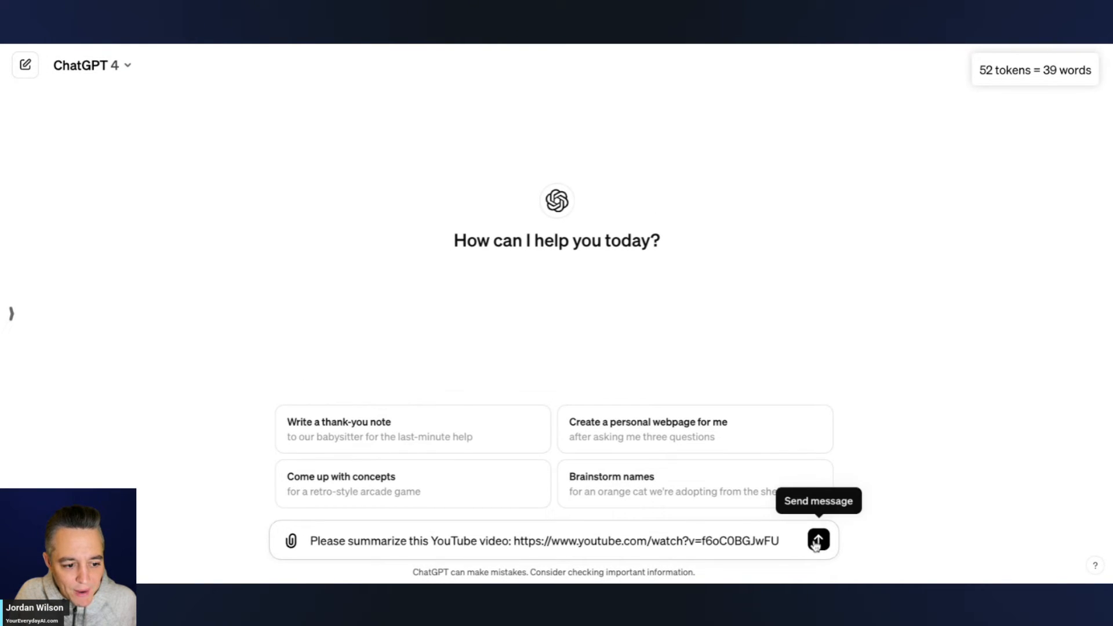
left_click(816, 540)
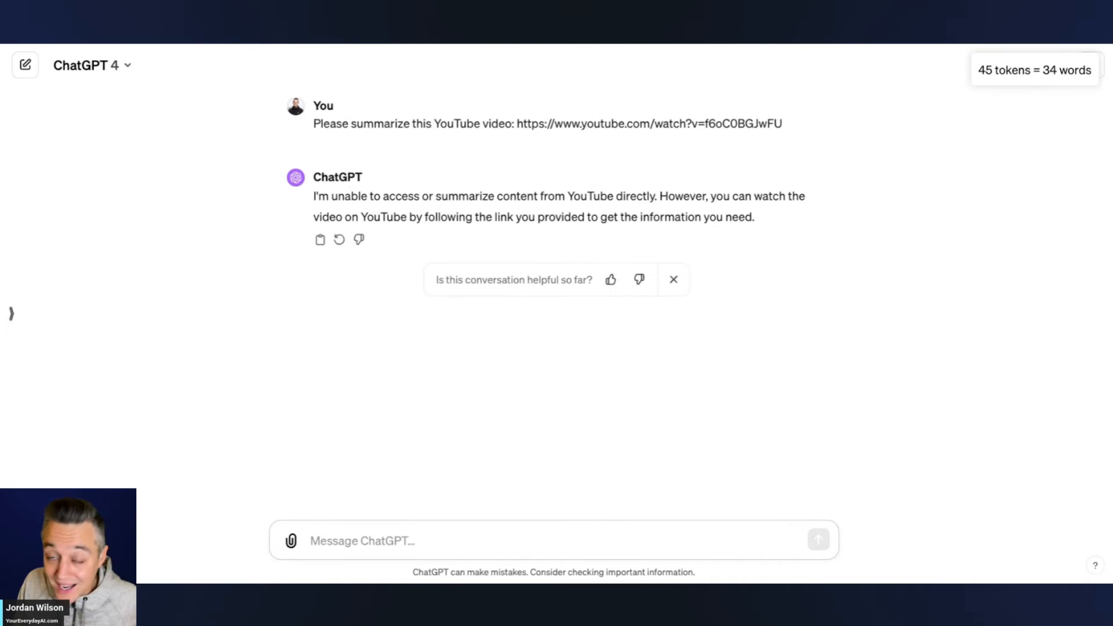
type("@")
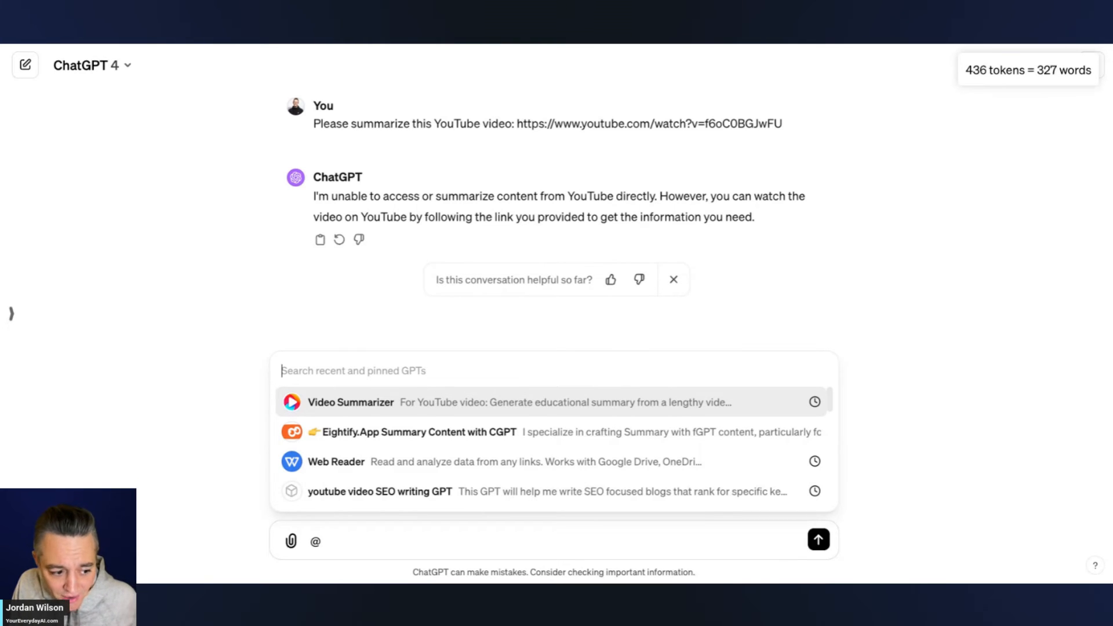
left_click(350, 401)
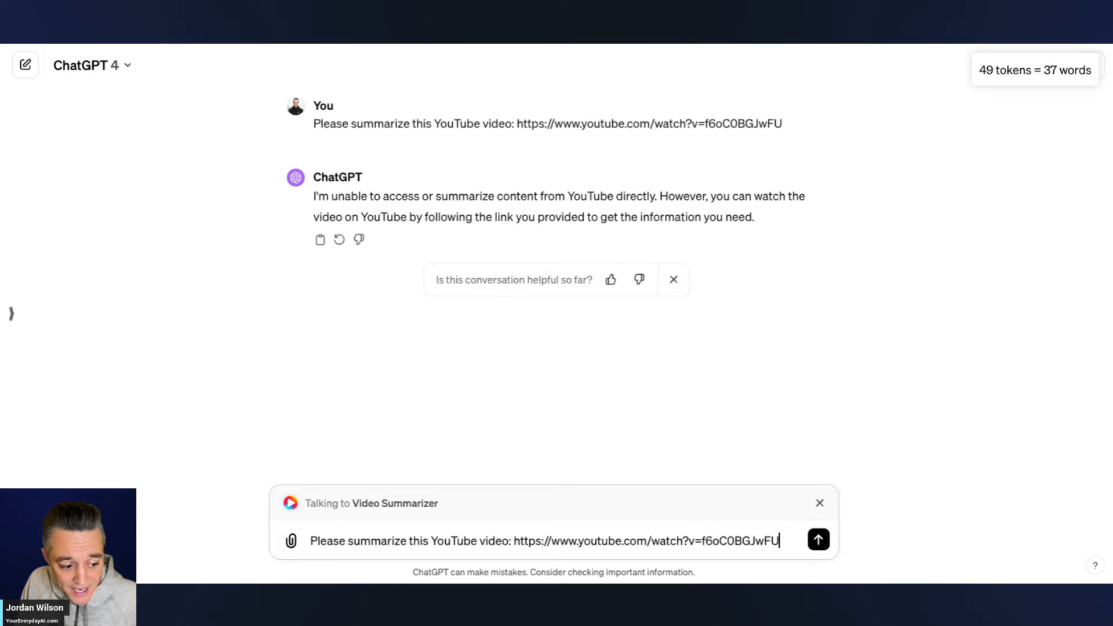
left_click(818, 540)
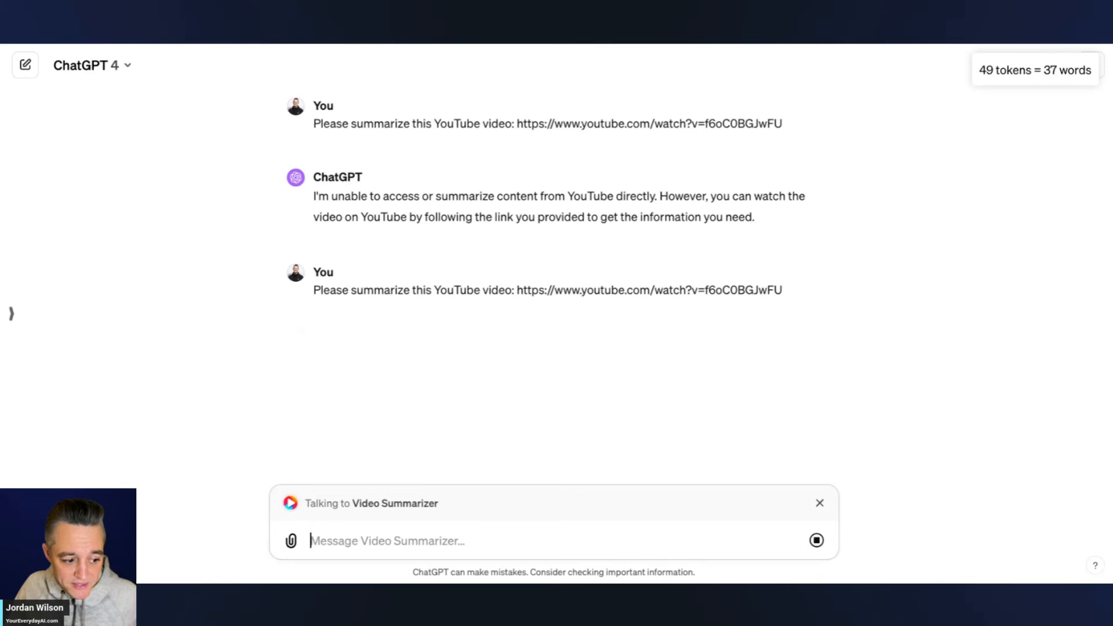